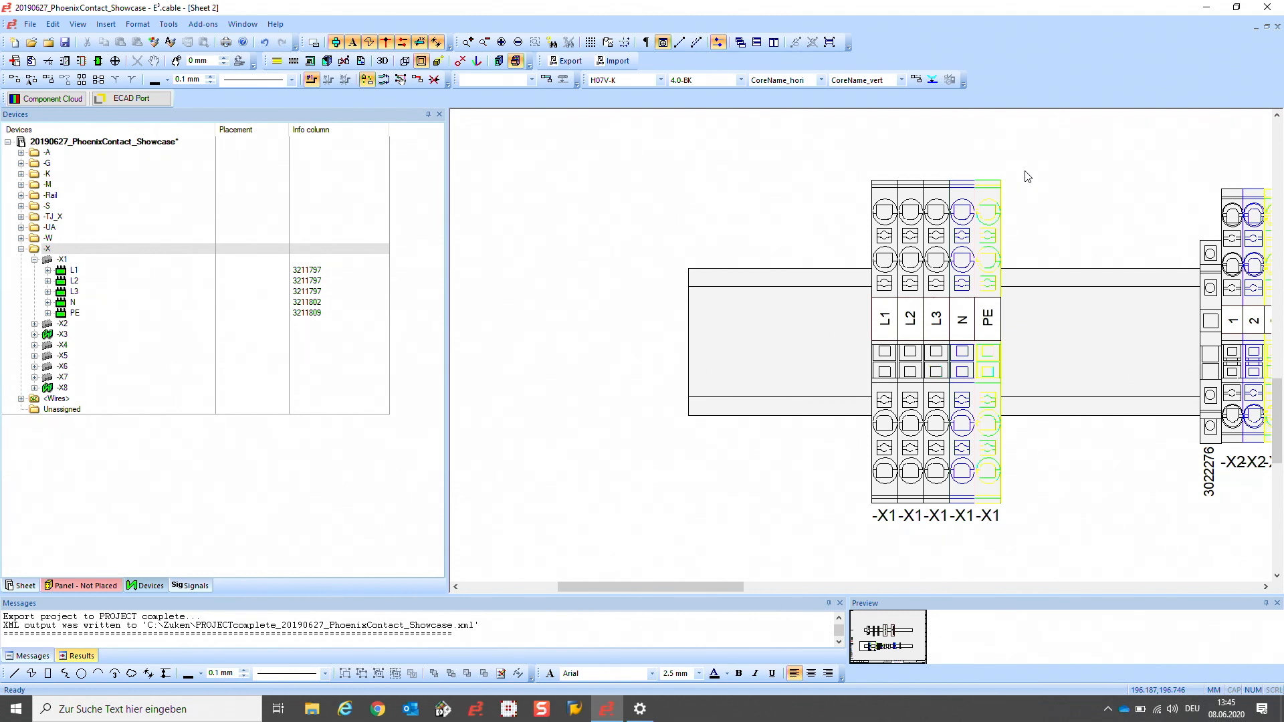
pyautogui.moveTo(1002, 196)
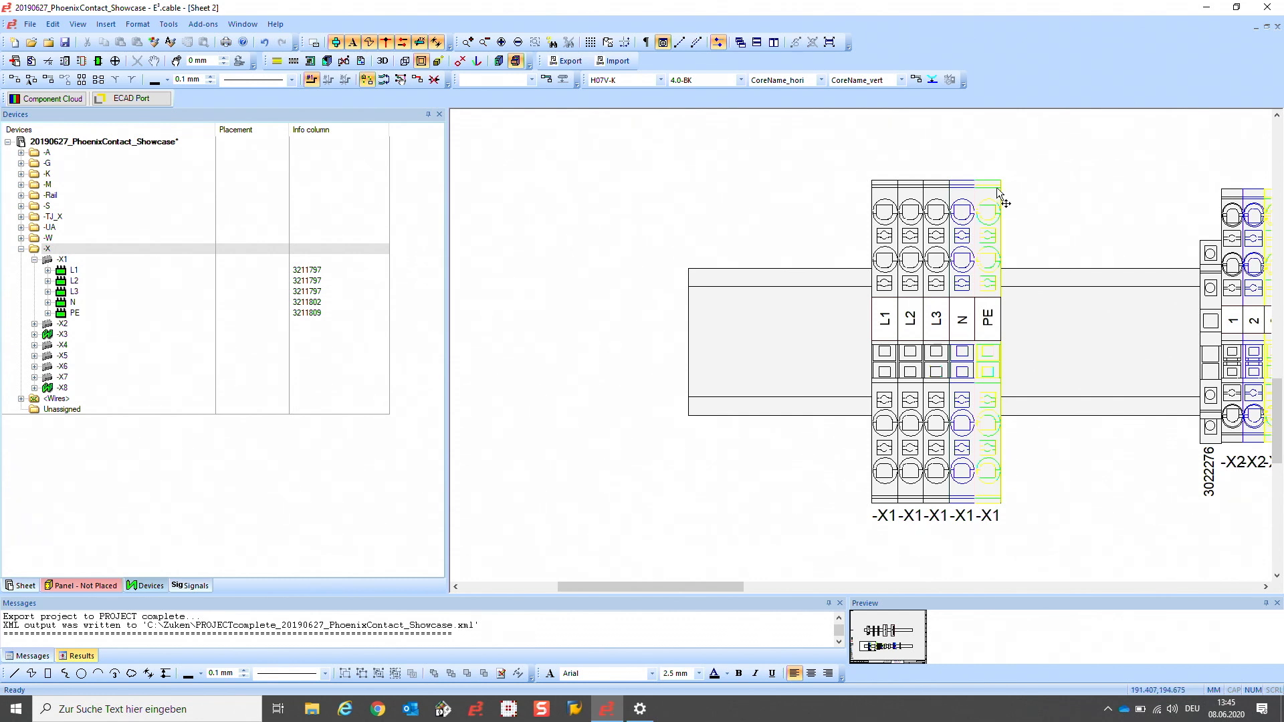
pyautogui.moveTo(937, 270)
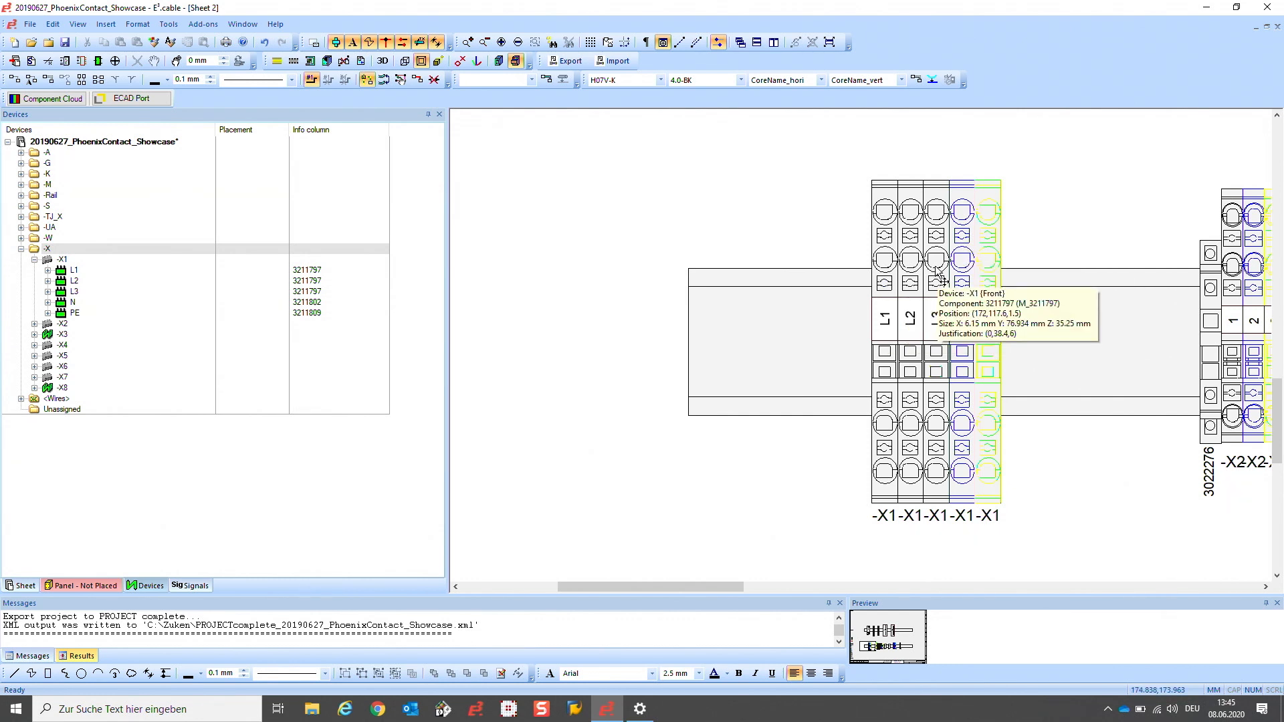
pyautogui.moveTo(706, 304)
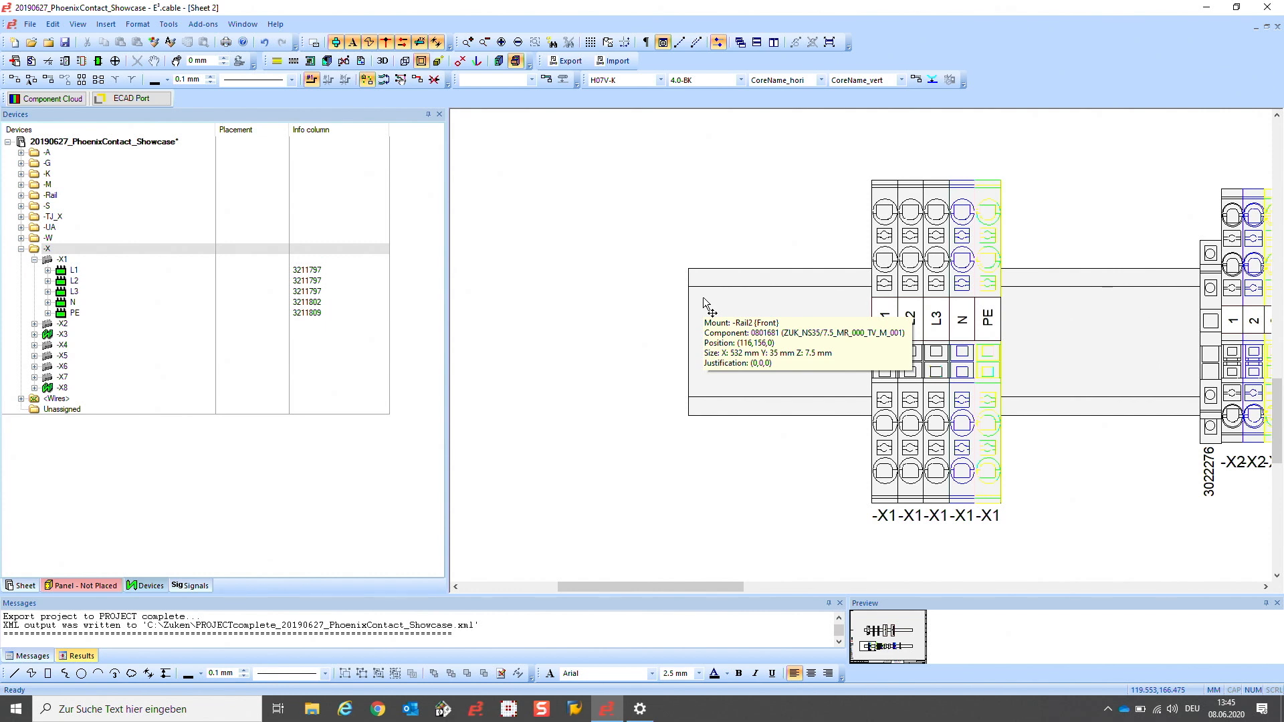
pyautogui.moveTo(776, 292)
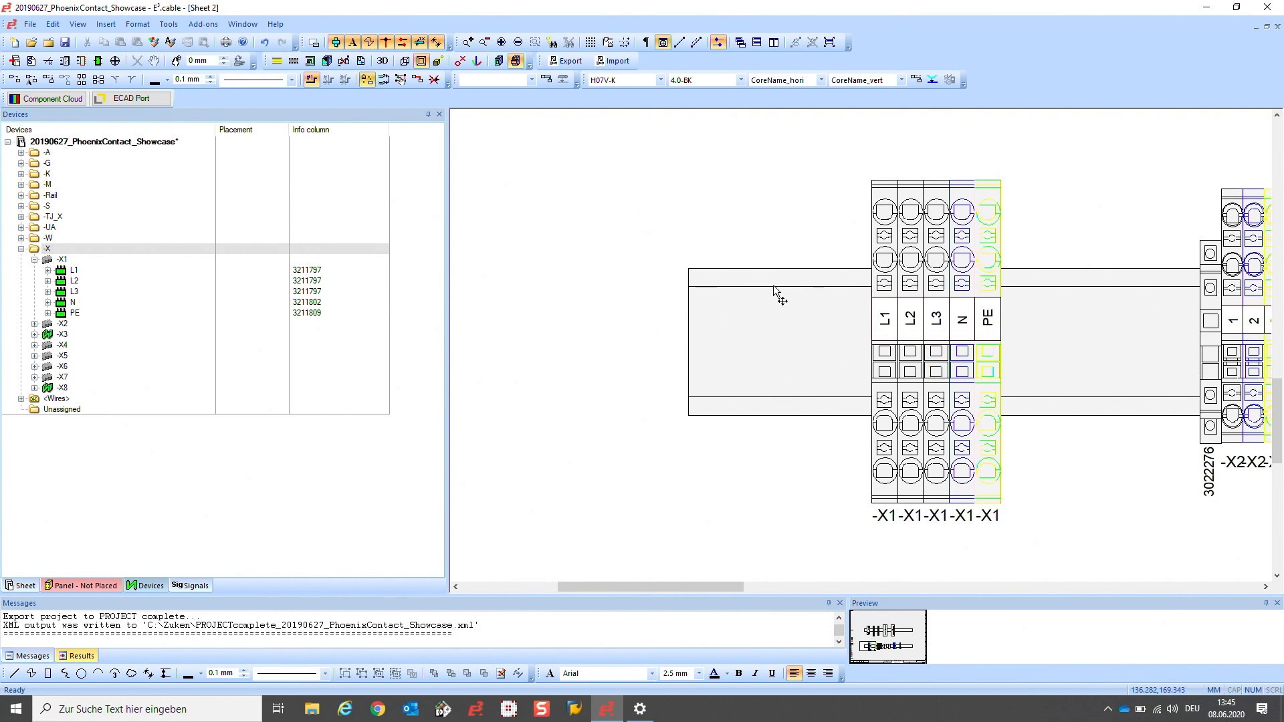
pyautogui.moveTo(1045, 180)
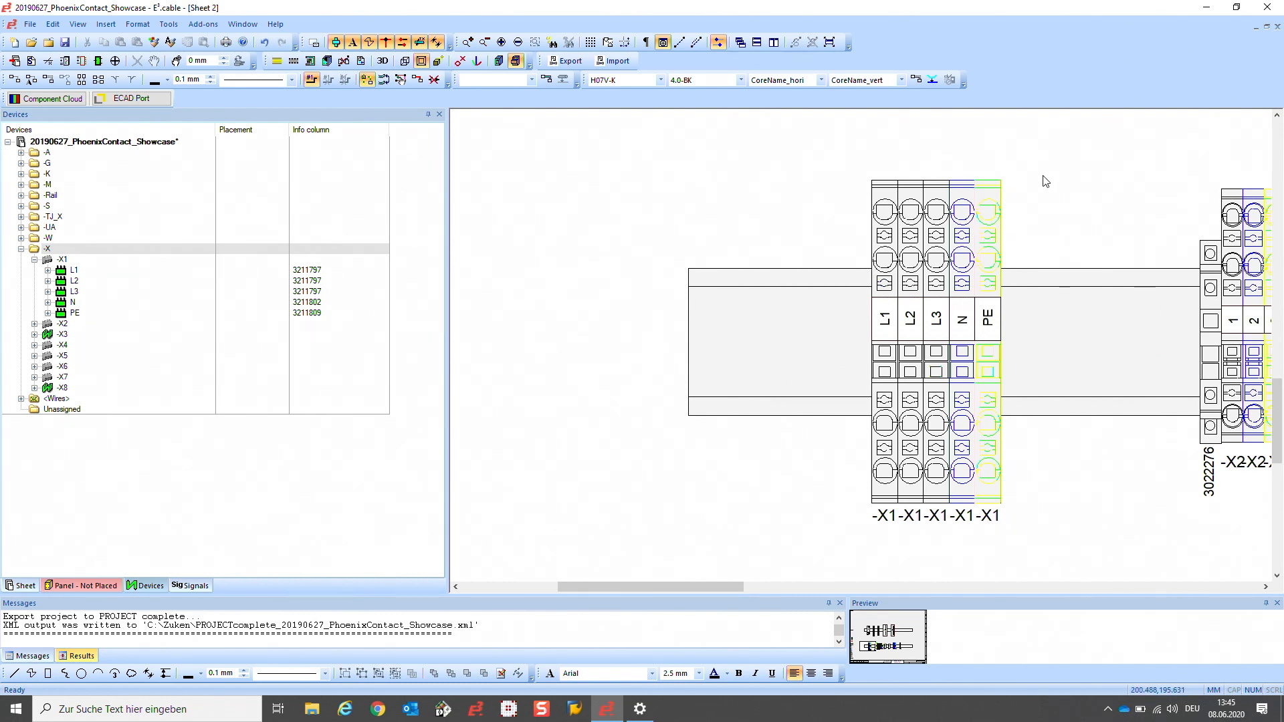
pyautogui.moveTo(991, 187)
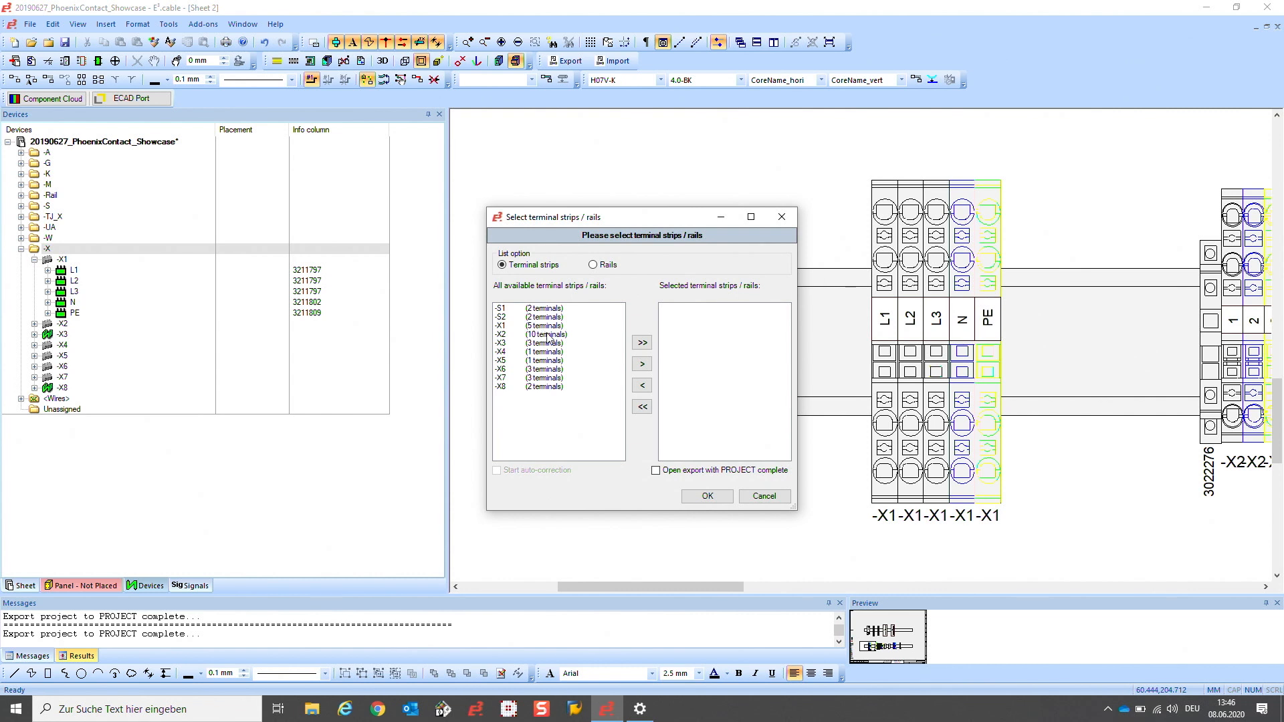
# Step: Add -X1 to the export list and run the export with PROJECT complete opening
pyautogui.click(524, 325)
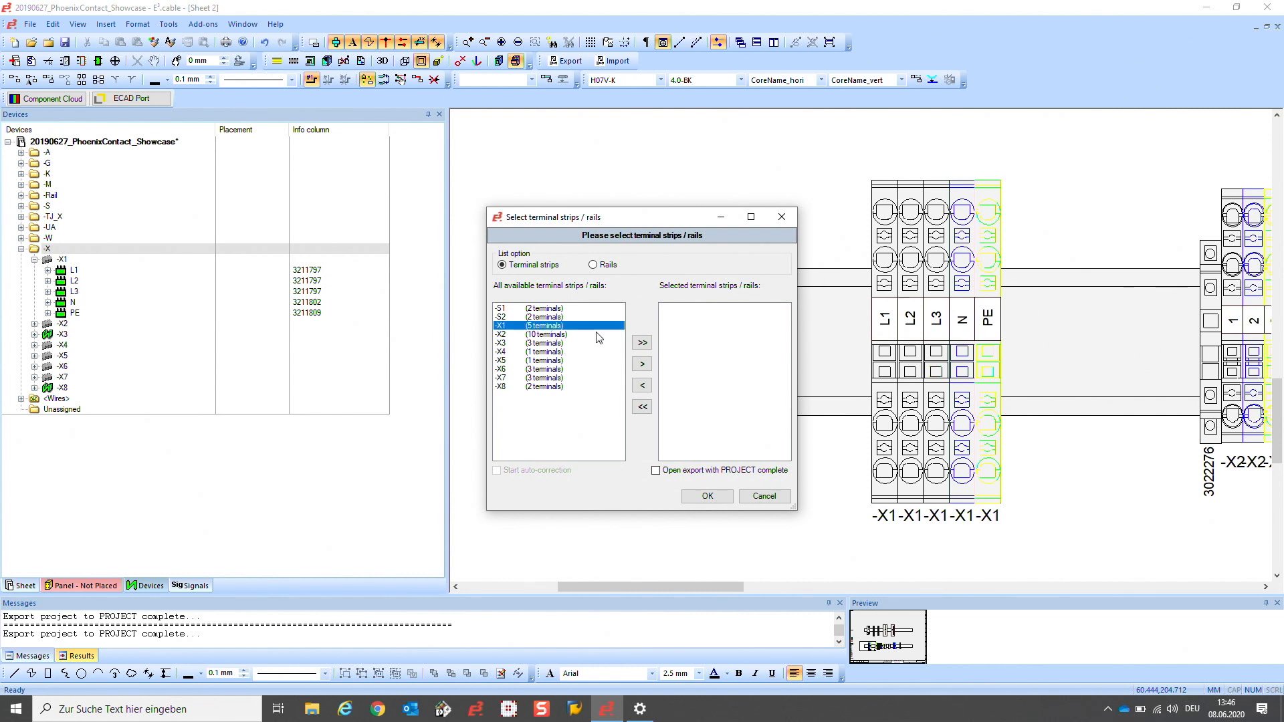
pyautogui.click(641, 364)
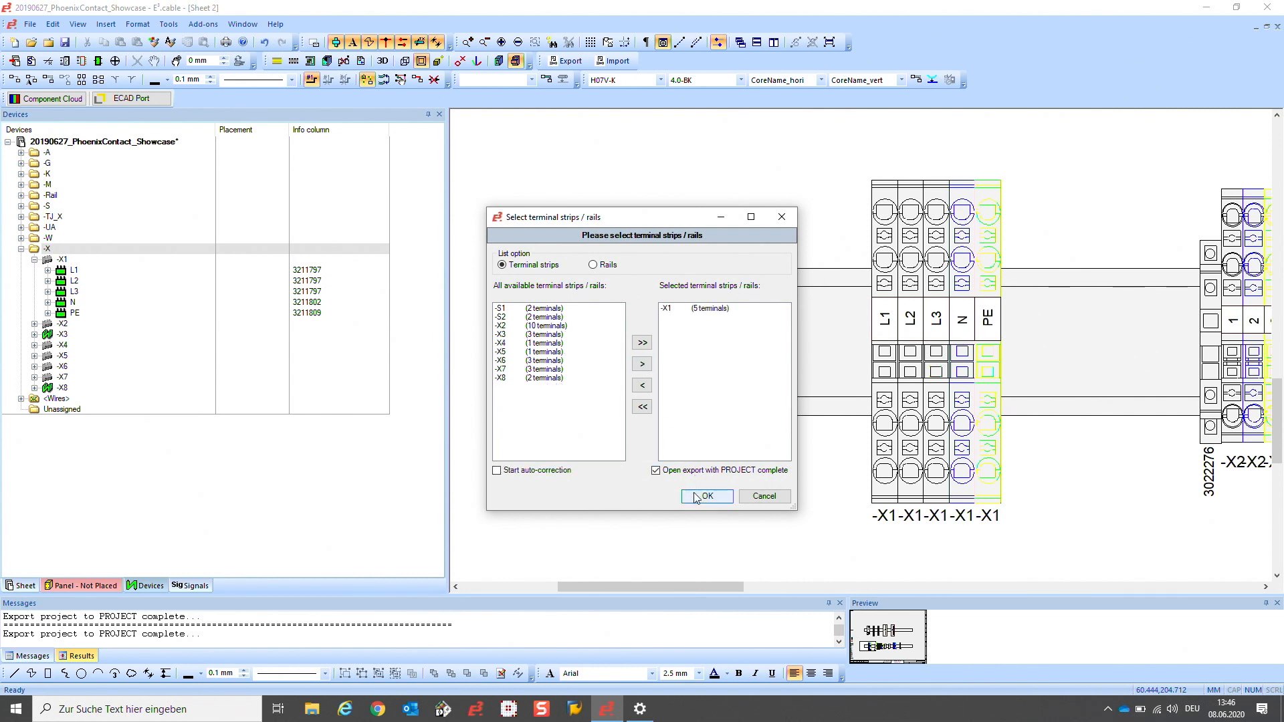
pyautogui.click(706, 496)
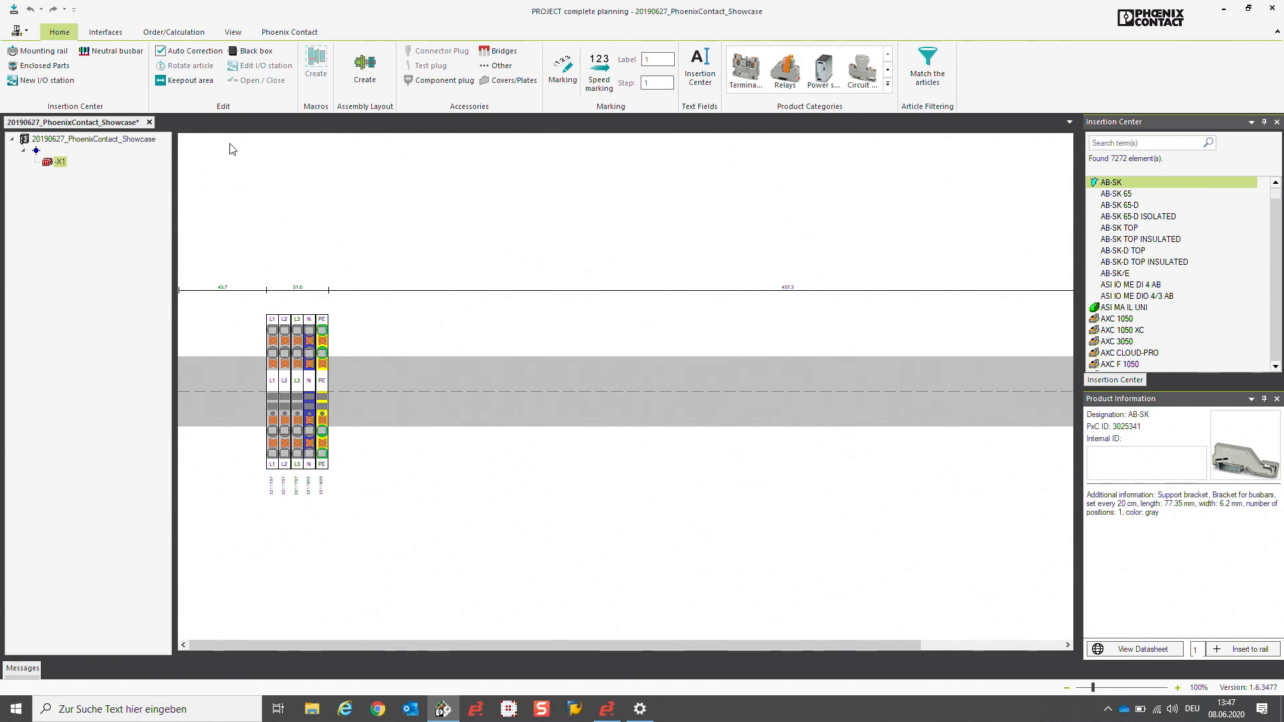
# Step: Run Auto Correction so -X1 gets its end brackets and accessories
pyautogui.click(188, 50)
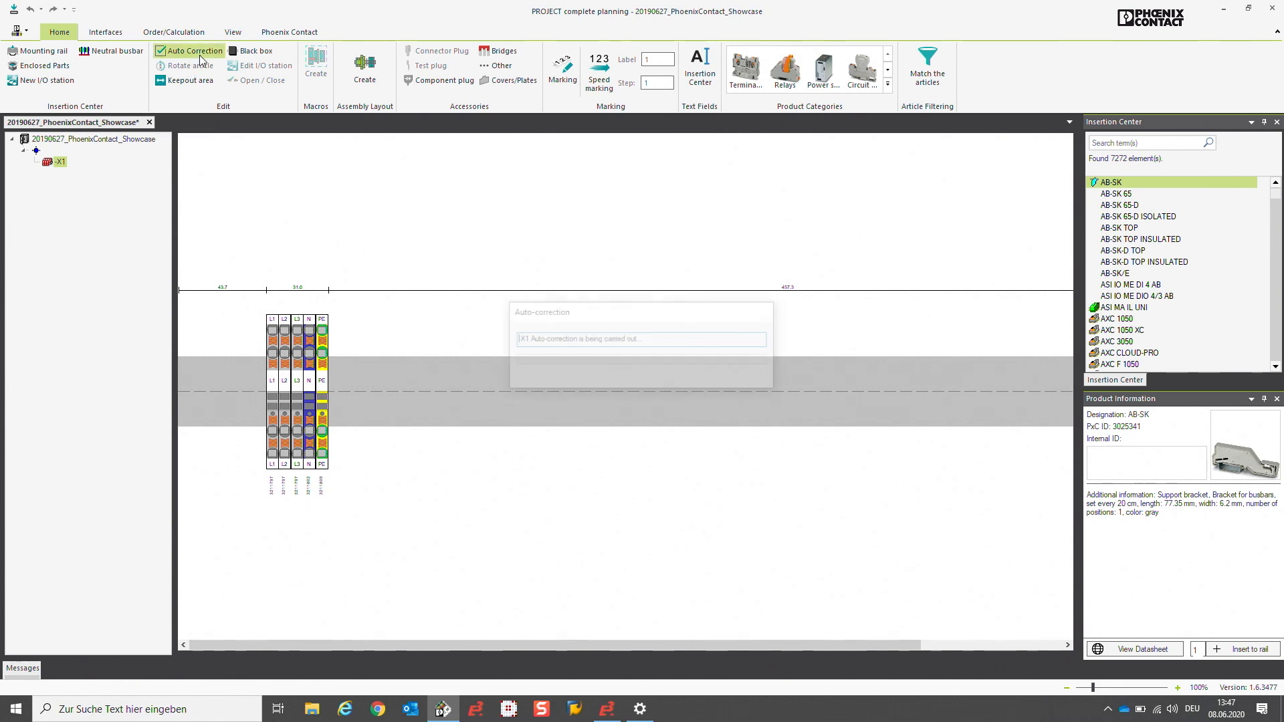
pyautogui.click(194, 51)
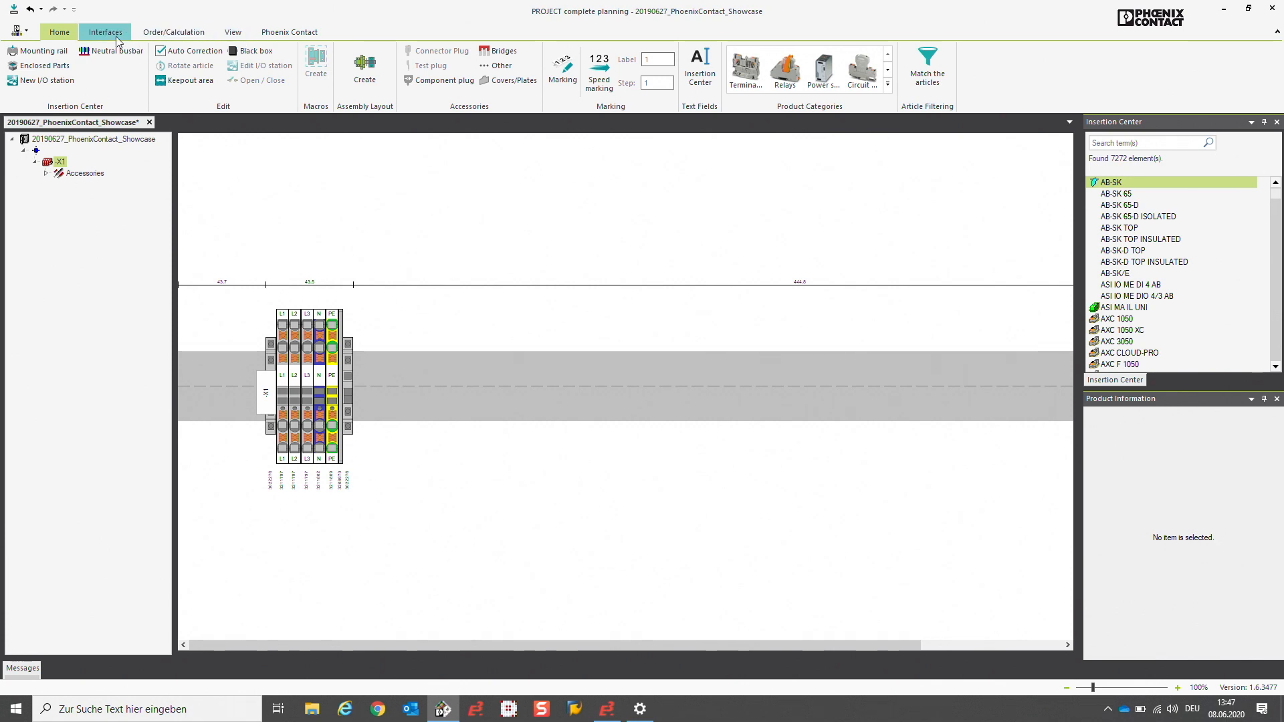
# Step: E3 Export the corrected -X1 strip to Exchange_file.xml in C:\Zuken
pyautogui.click(104, 31)
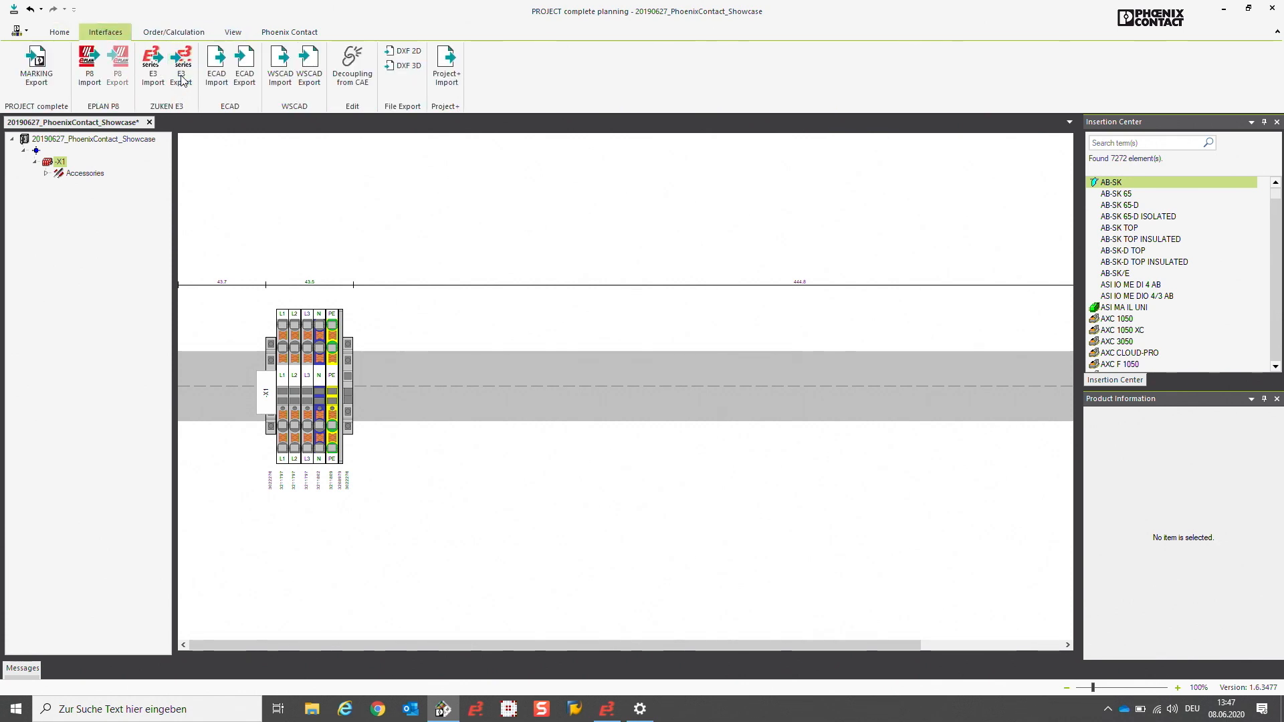
pyautogui.click(151, 65)
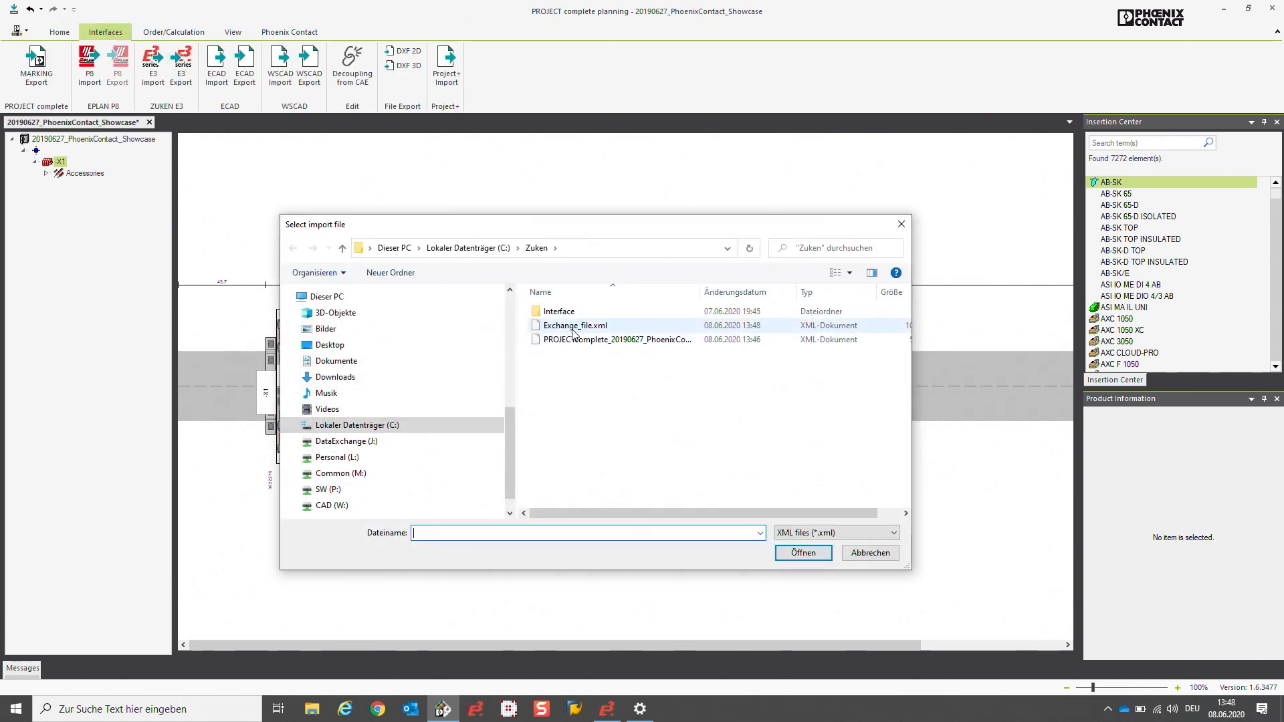
pyautogui.click(573, 325)
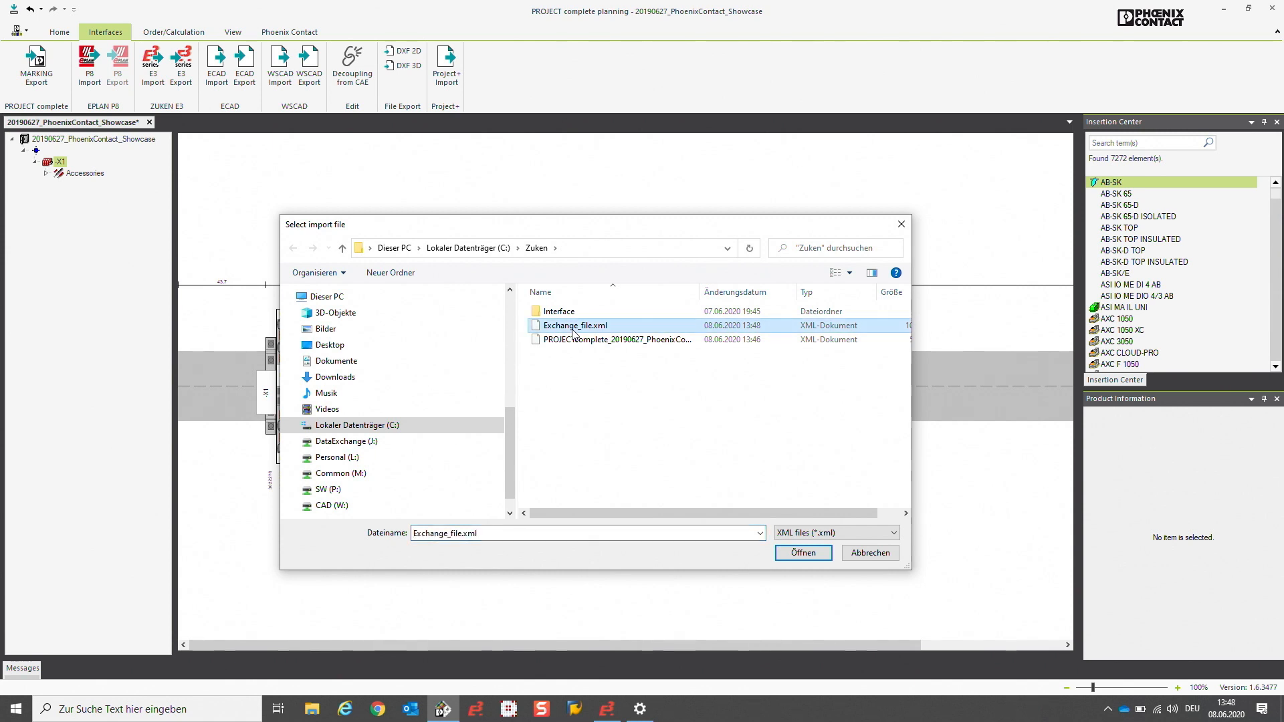
pyautogui.moveTo(802, 552)
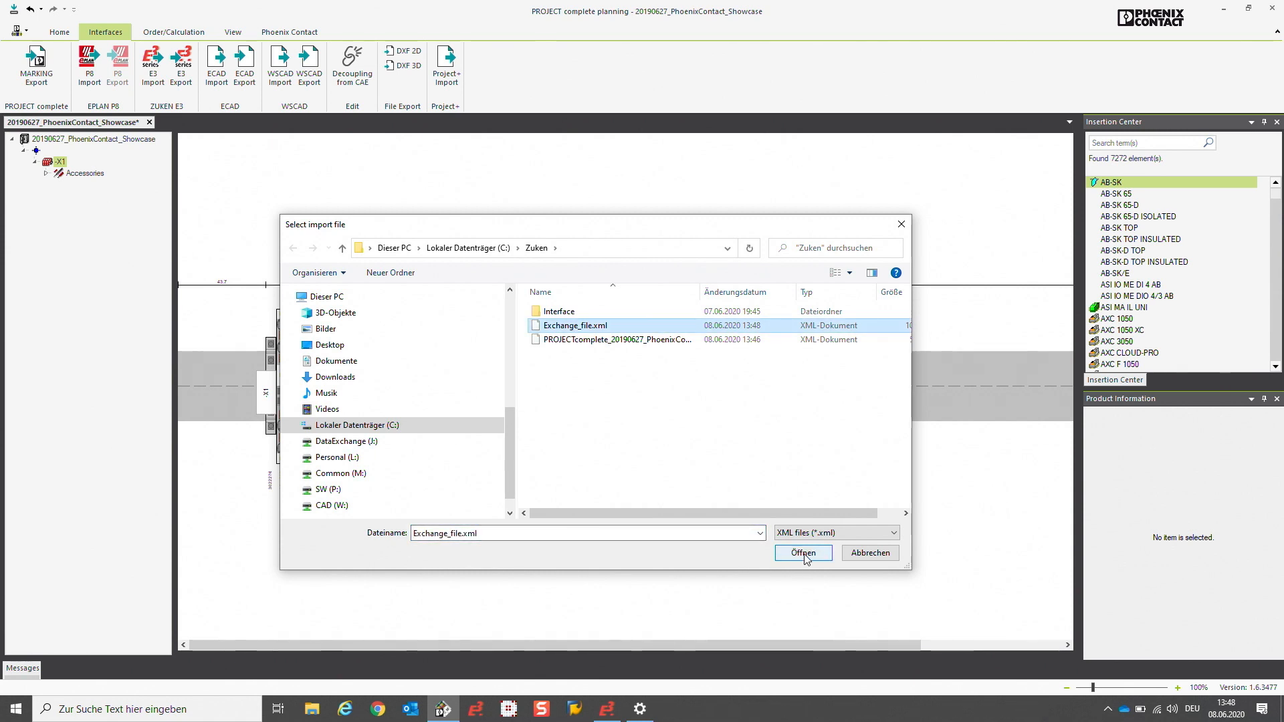
pyautogui.click(802, 552)
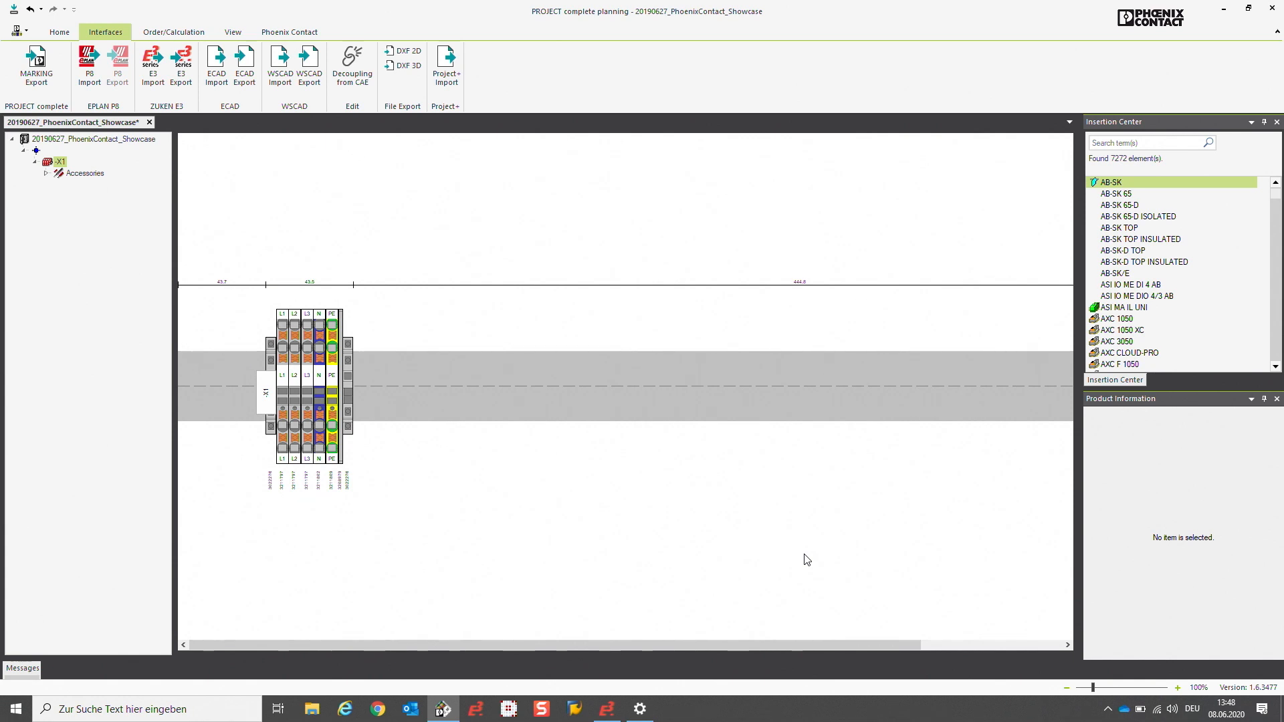